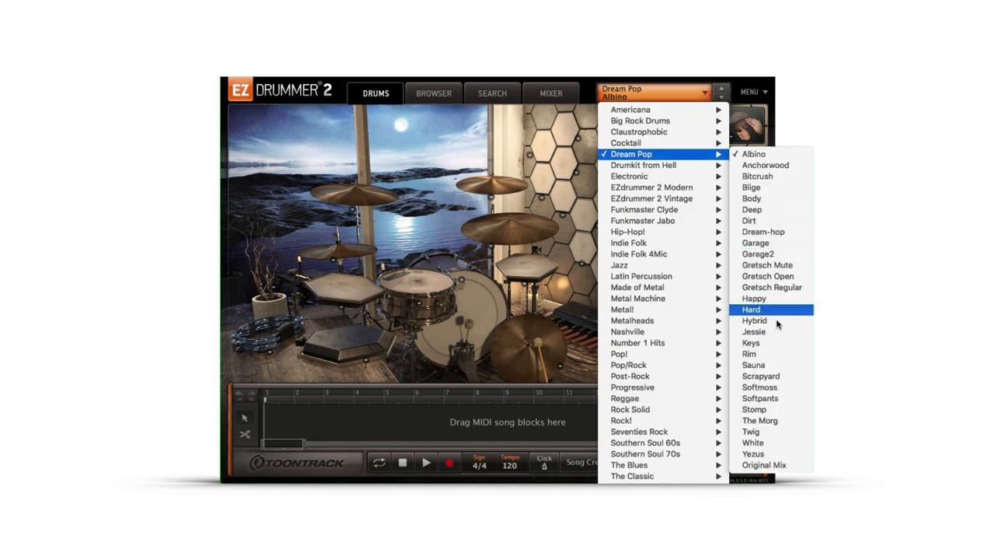
{"action": "mouse_move", "coordinate": [785, 463]}
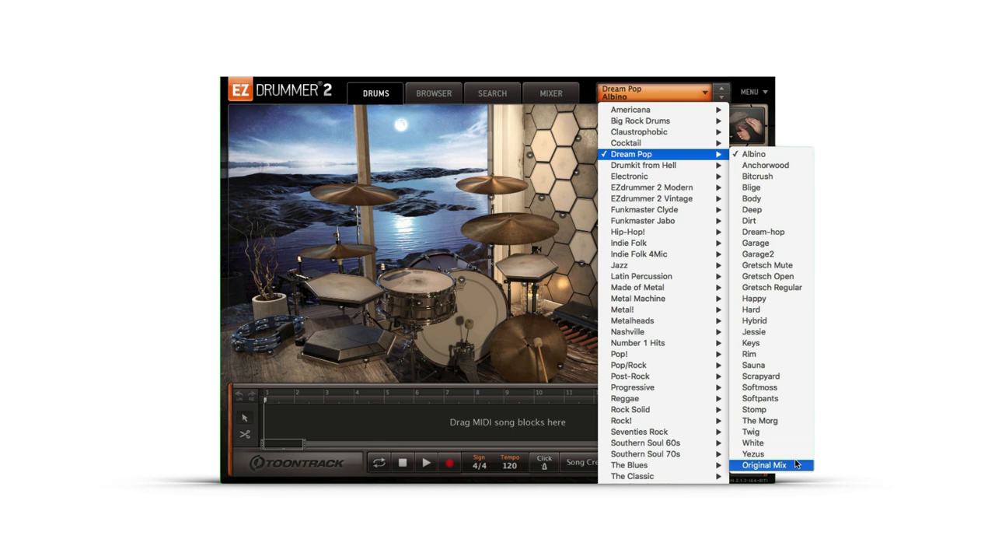
Close the preset list, keeping the Dream Pop Albino preset loaded.
{"action": "left_click", "coordinate": [769, 463]}
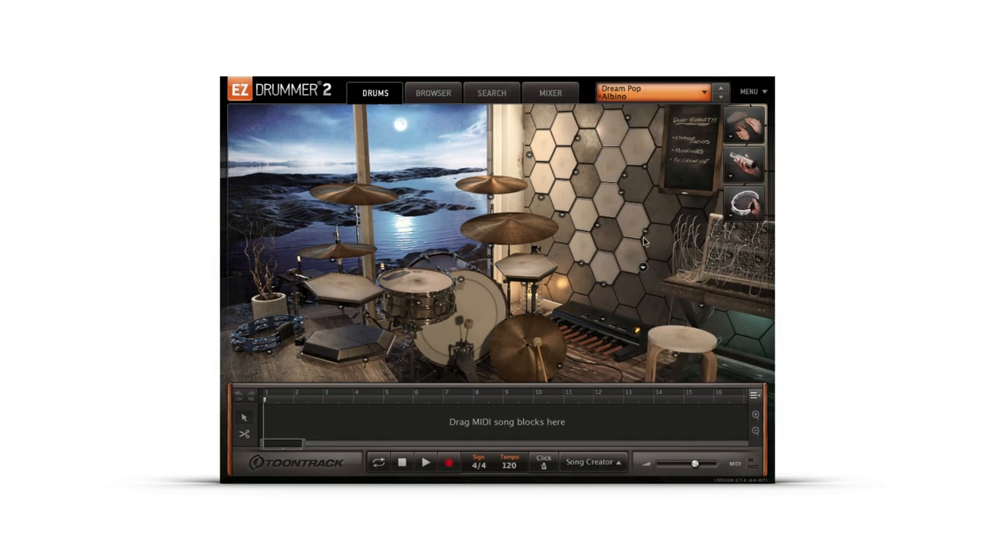
Bring up the FX Chromatic instrument's sound list with Chromatic Kick selected.
{"action": "left_click", "coordinate": [622, 193]}
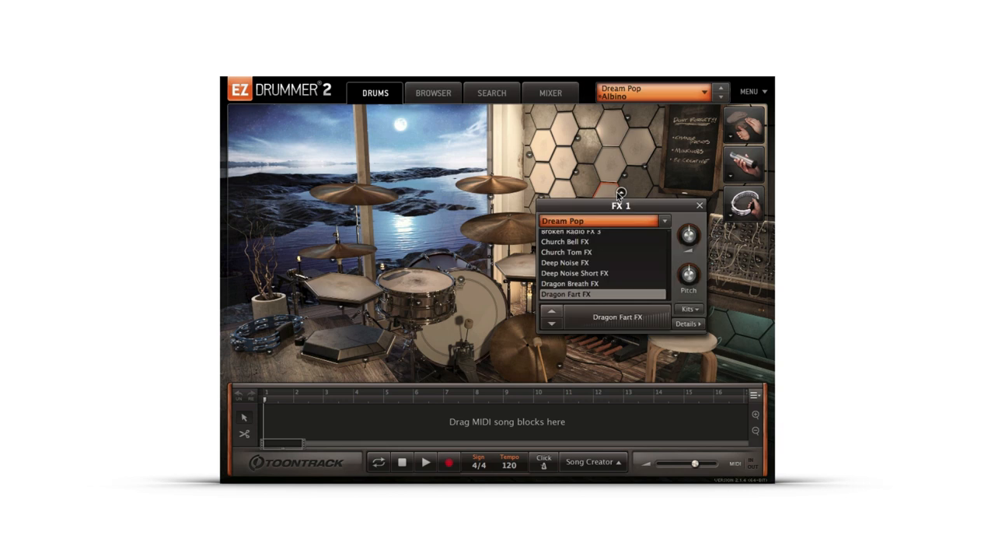
{"action": "left_click", "coordinate": [700, 205]}
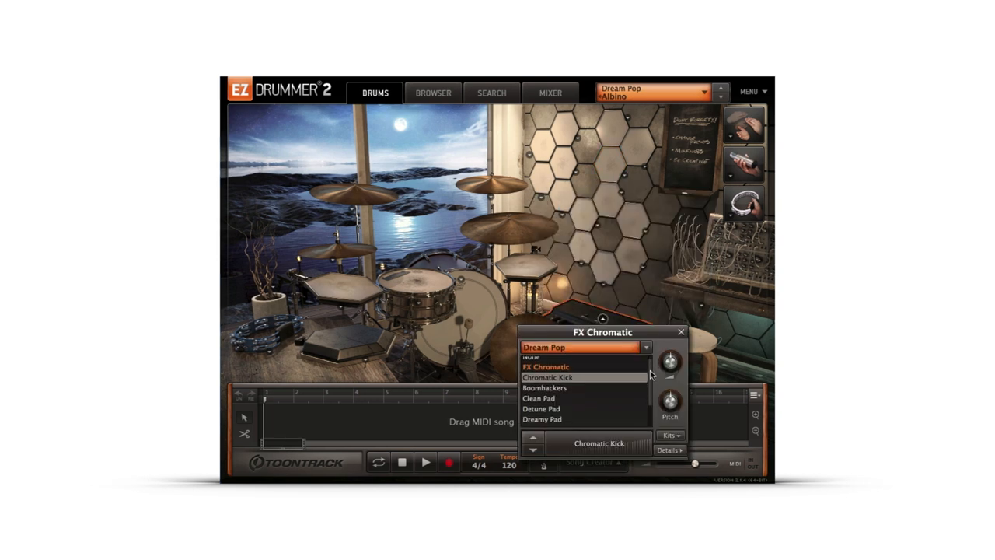
{"action": "scroll", "scroll_direction": "down", "scroll_amount": 3}
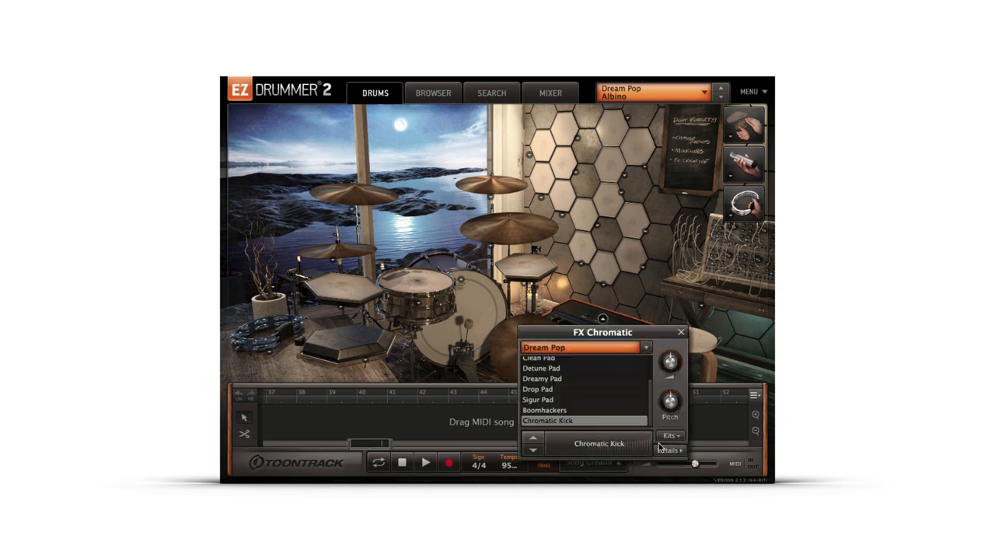
Audition notes of Chromatic Kick, then switch to Boomhackers and play its F note.
{"action": "left_click", "coordinate": [670, 451]}
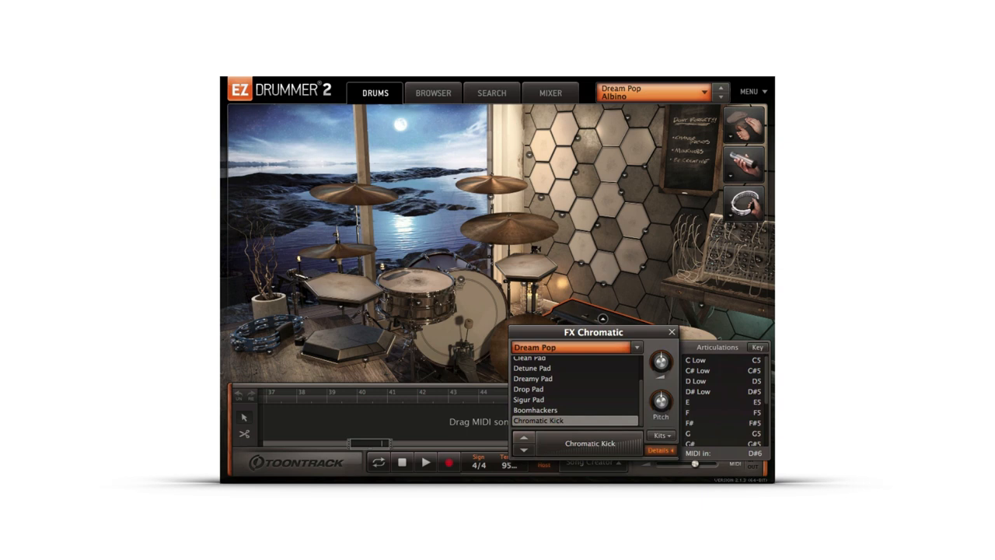
{"action": "left_click", "coordinate": [426, 464]}
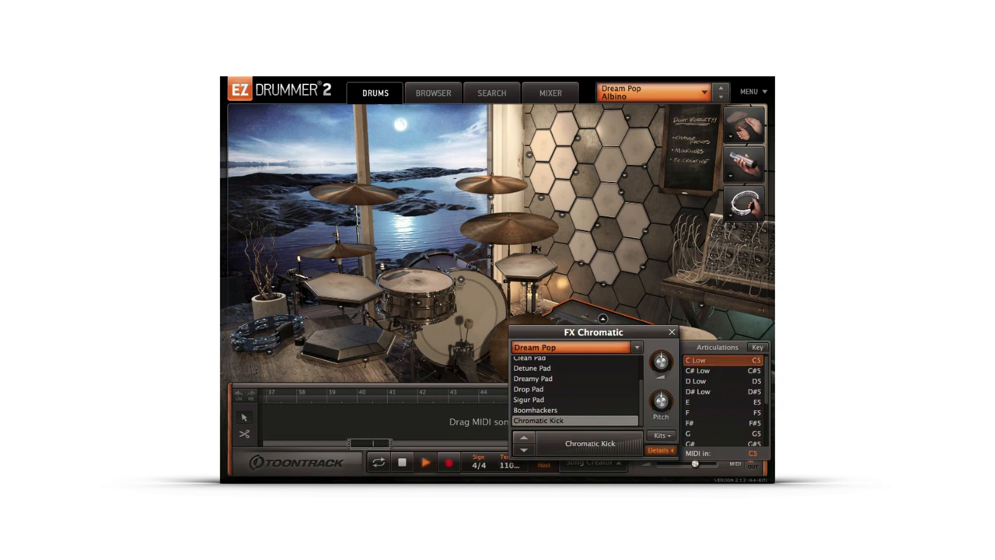
{"action": "left_click", "coordinate": [722, 432]}
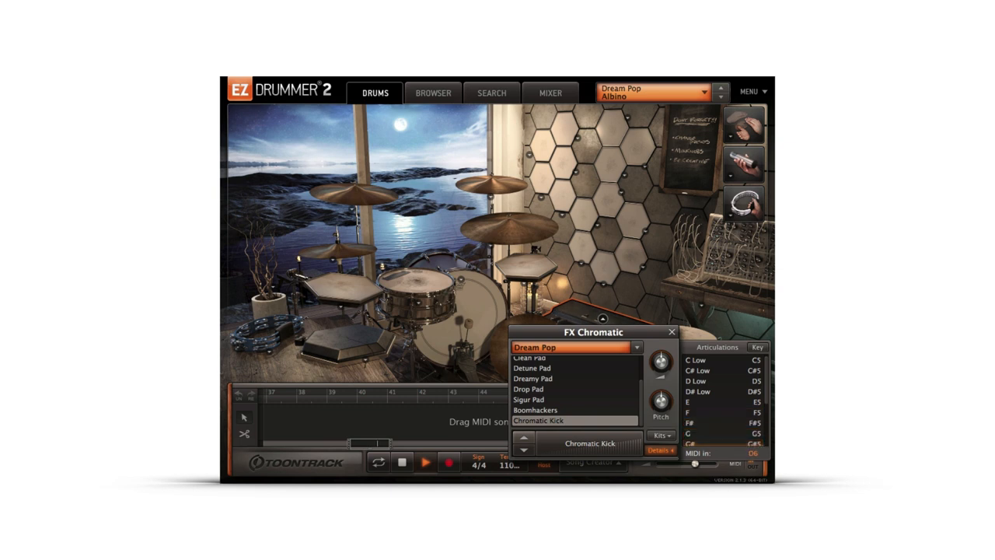
{"action": "left_click", "coordinate": [534, 410]}
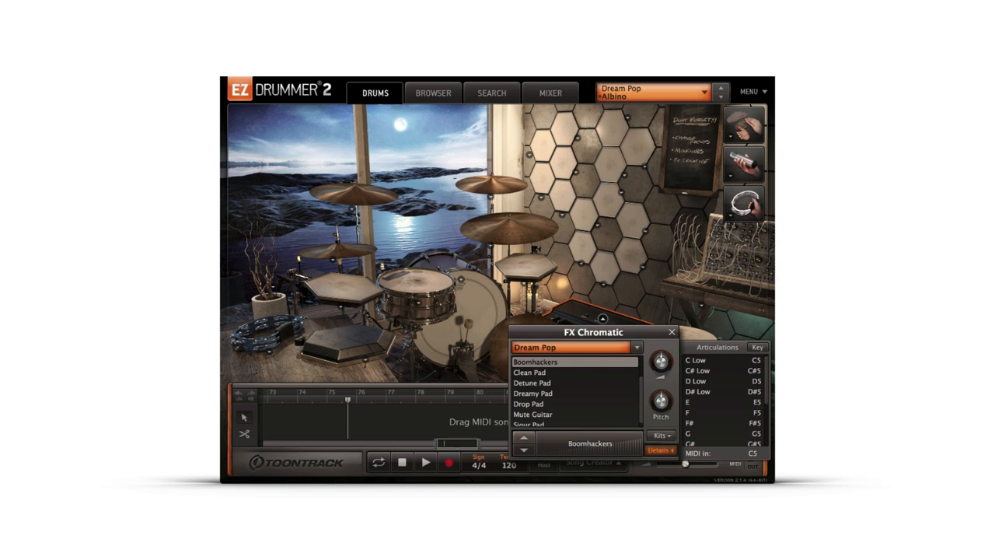
{"action": "left_click", "coordinate": [716, 360]}
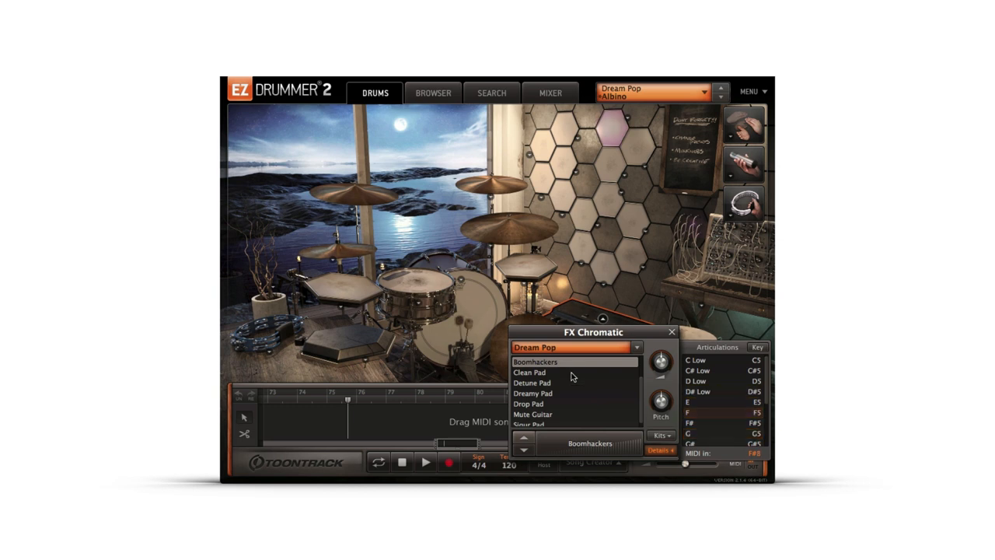
Switch the FX Chromatic sound to Sigur Pad and close its options.
{"action": "left_click", "coordinate": [529, 373]}
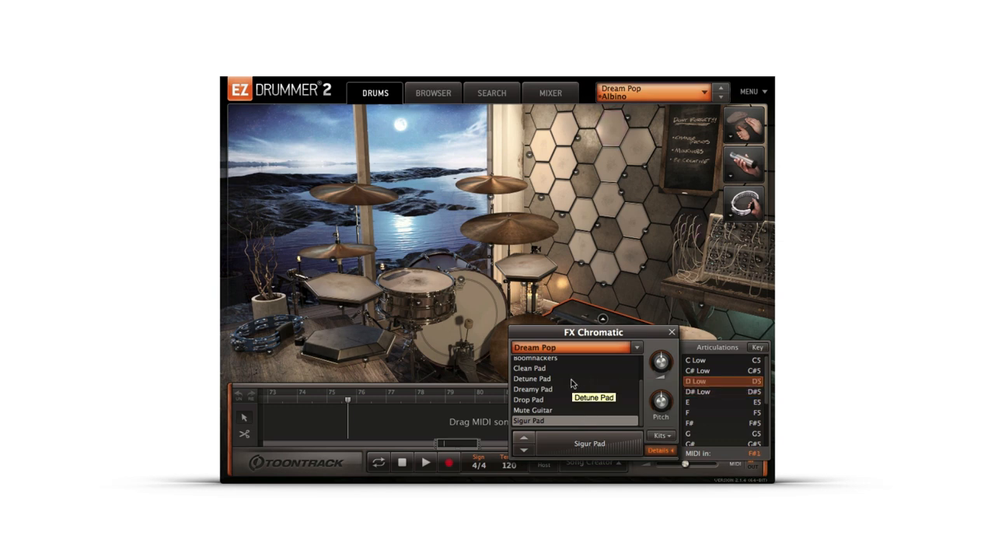
{"action": "left_click", "coordinate": [532, 378]}
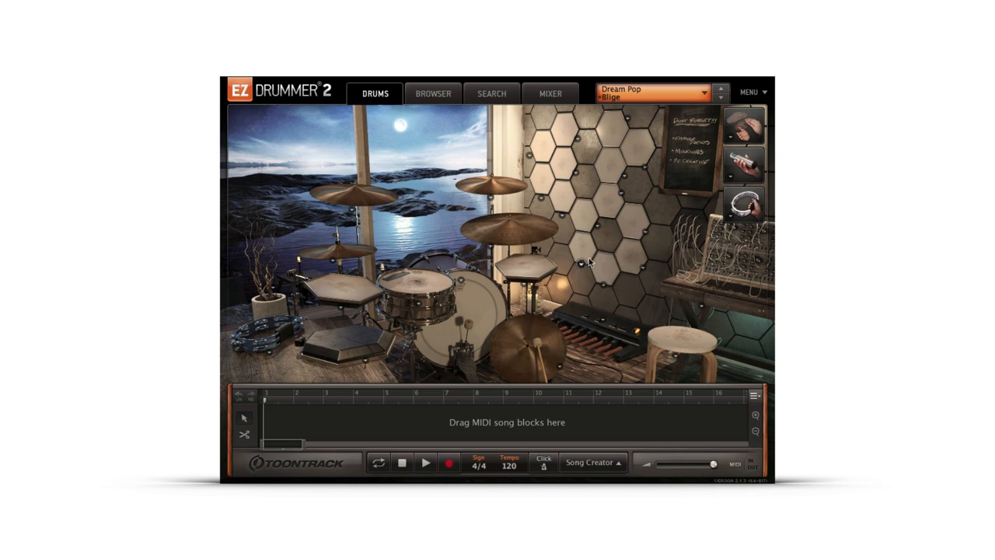
Scroll through the Filter 2 Velocity Filter sounds, then show the kit's mixer.
{"action": "left_click", "coordinate": [579, 261]}
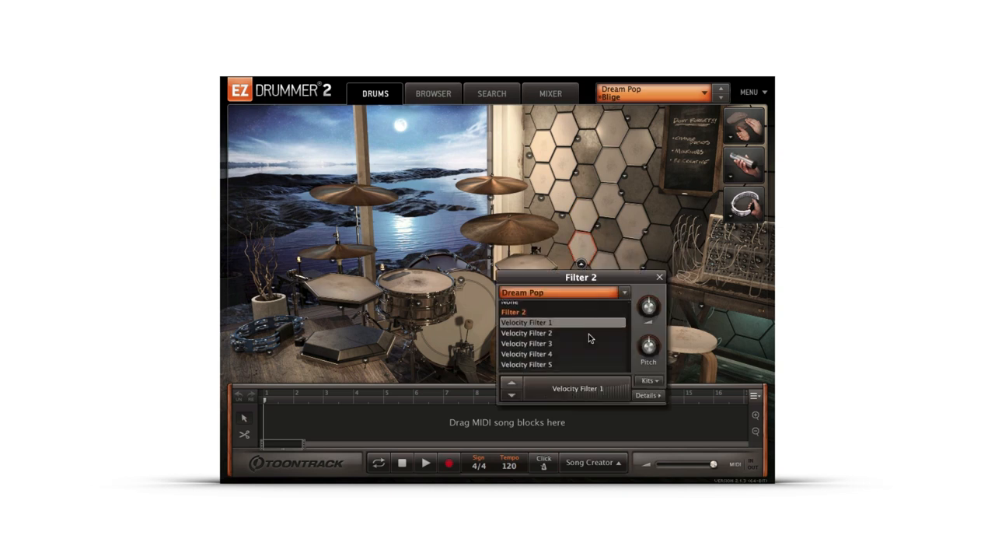
{"action": "scroll", "scroll_direction": "down", "scroll_amount": 3}
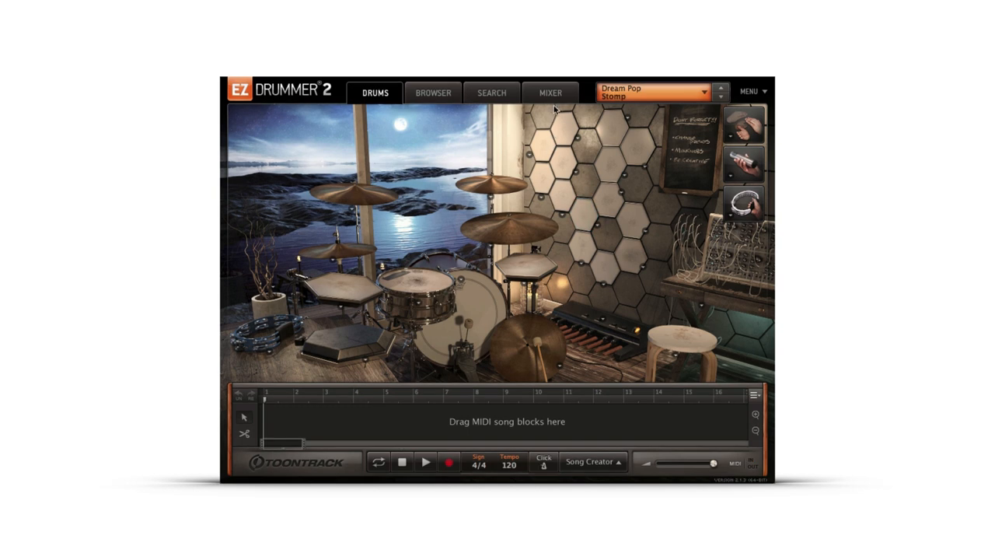
{"action": "left_click", "coordinate": [551, 92]}
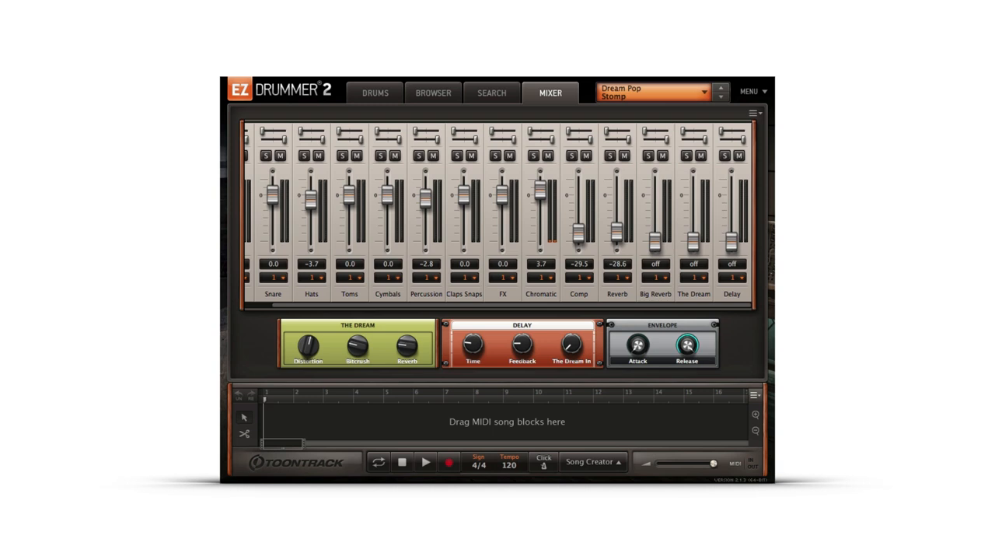
Raise the Delay and The Dream effect channel faders in the mixer.
{"action": "left_click", "coordinate": [693, 292]}
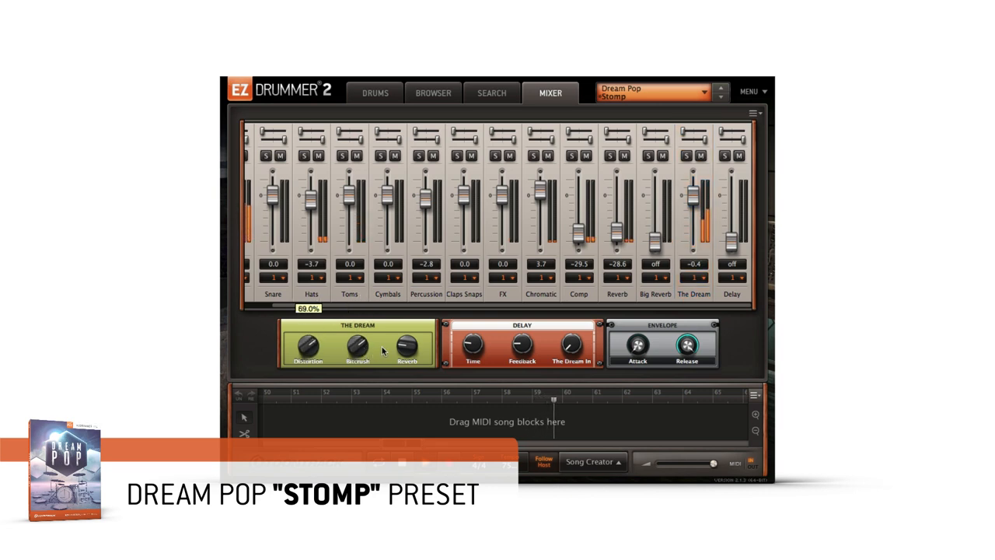
{"action": "left_click", "coordinate": [693, 195]}
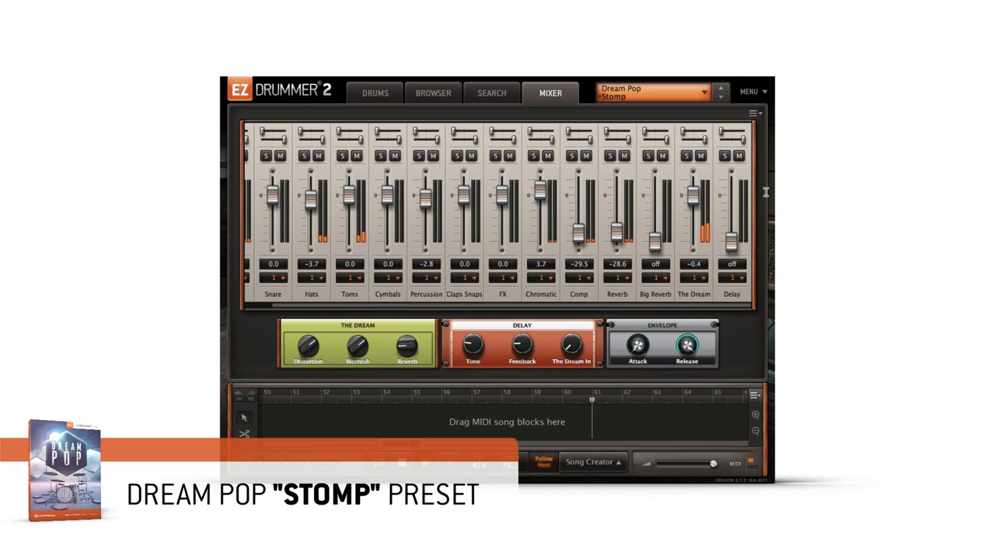
{"action": "left_click_drag", "start_coordinate": [731, 187], "coordinate": [731, 210]}
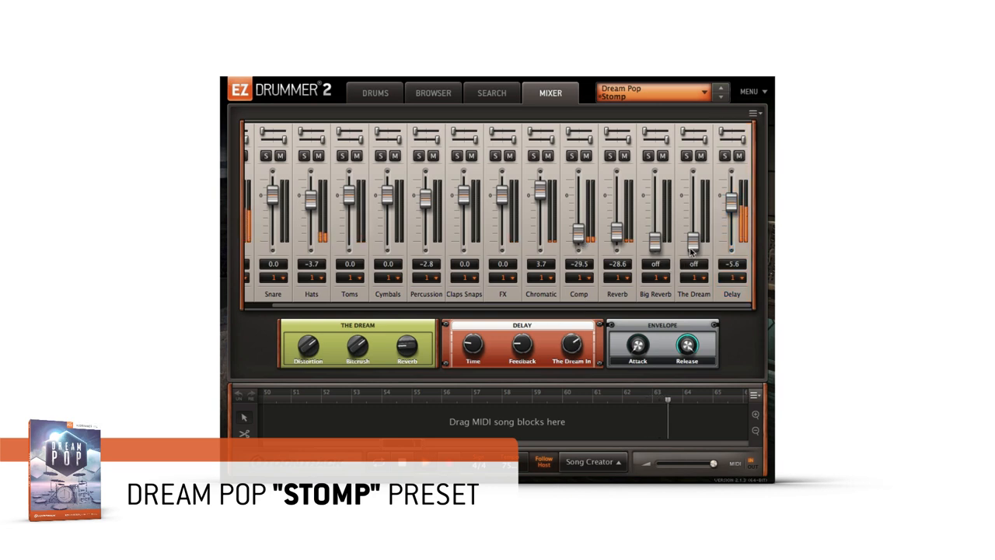
{"action": "left_click_drag", "start_coordinate": [694, 241], "coordinate": [694, 194]}
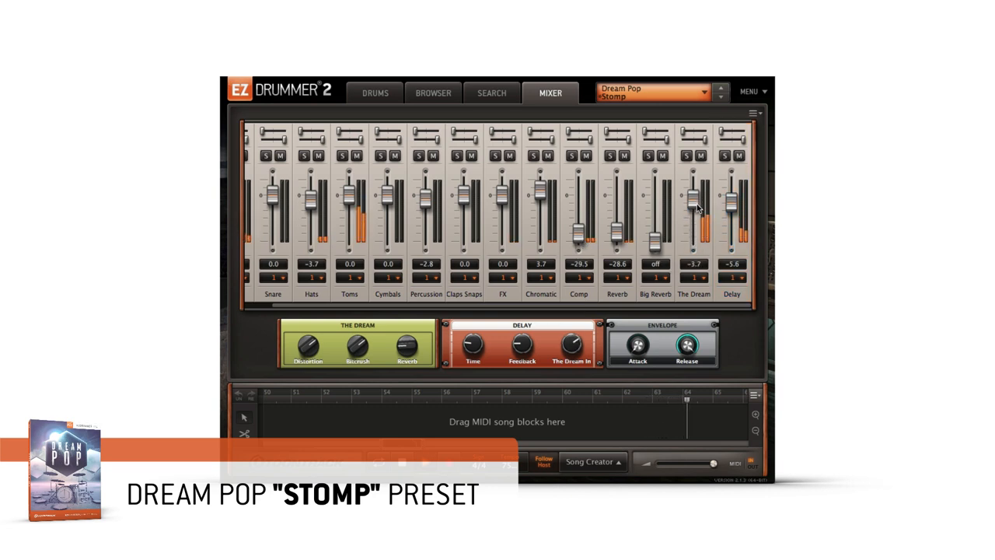
{"action": "left_click_drag", "start_coordinate": [731, 202], "coordinate": [731, 226]}
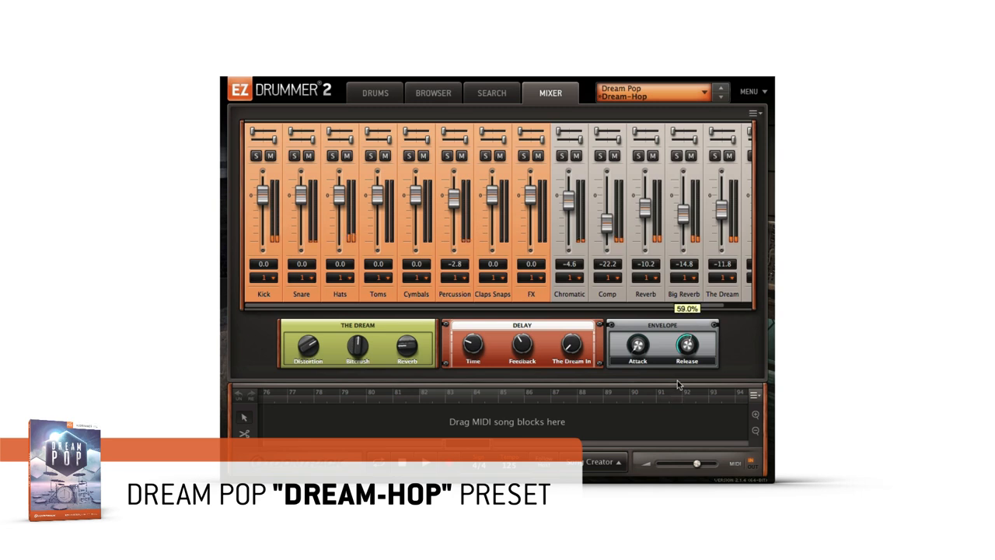
Switch to the groove browser and scroll down the Dream Pop groove folders.
{"action": "left_click", "coordinate": [432, 94]}
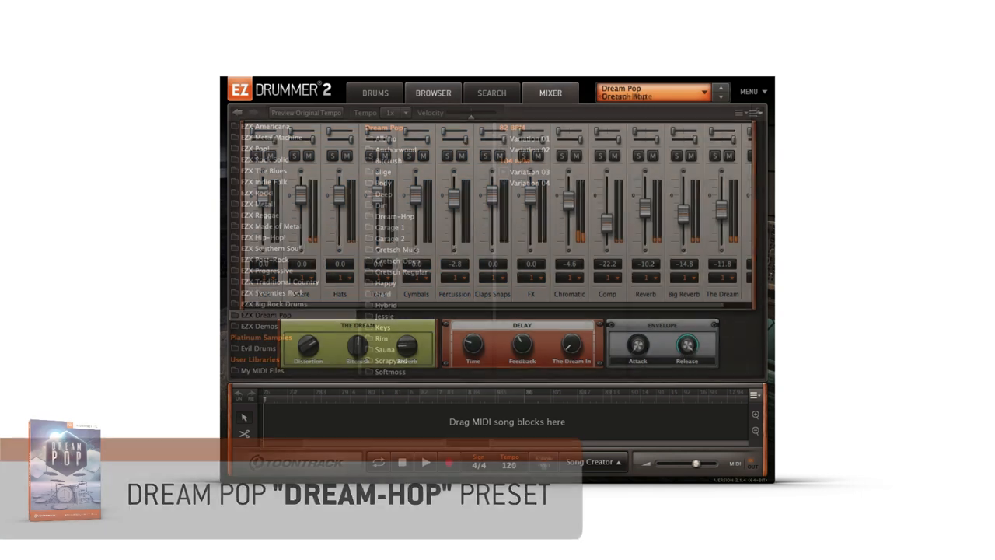
{"action": "left_click", "coordinate": [433, 94]}
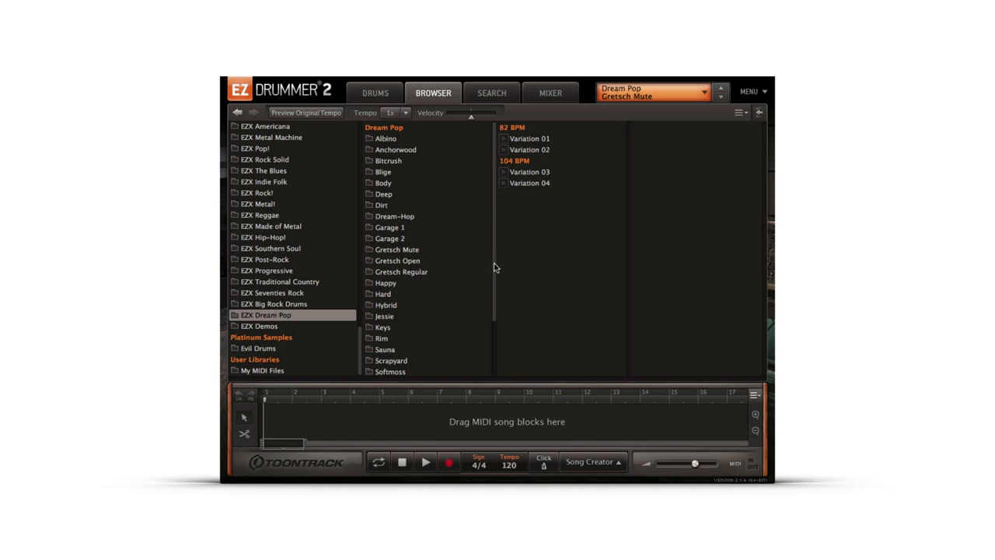
{"action": "scroll", "scroll_direction": "down", "scroll_amount": 3}
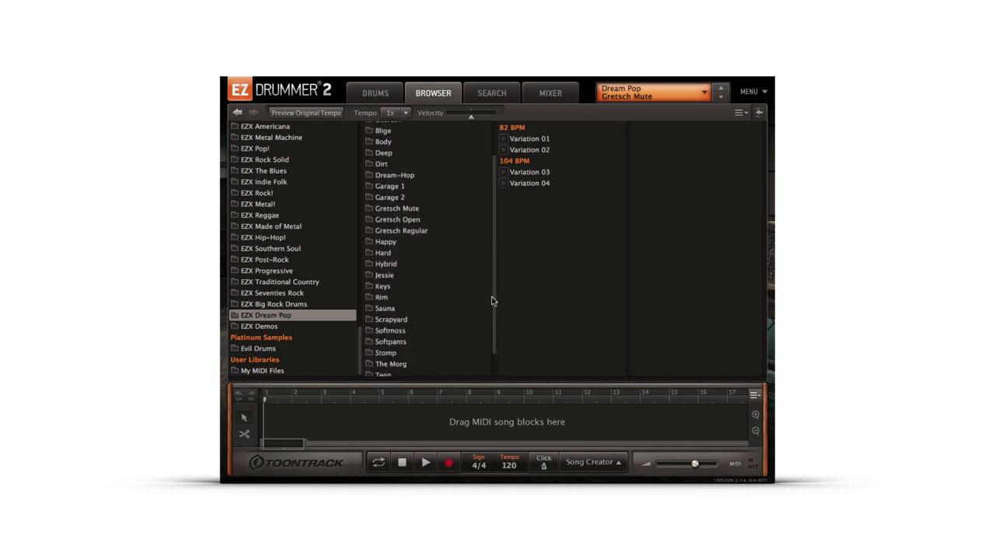
{"action": "scroll", "scroll_direction": "down", "scroll_amount": 3}
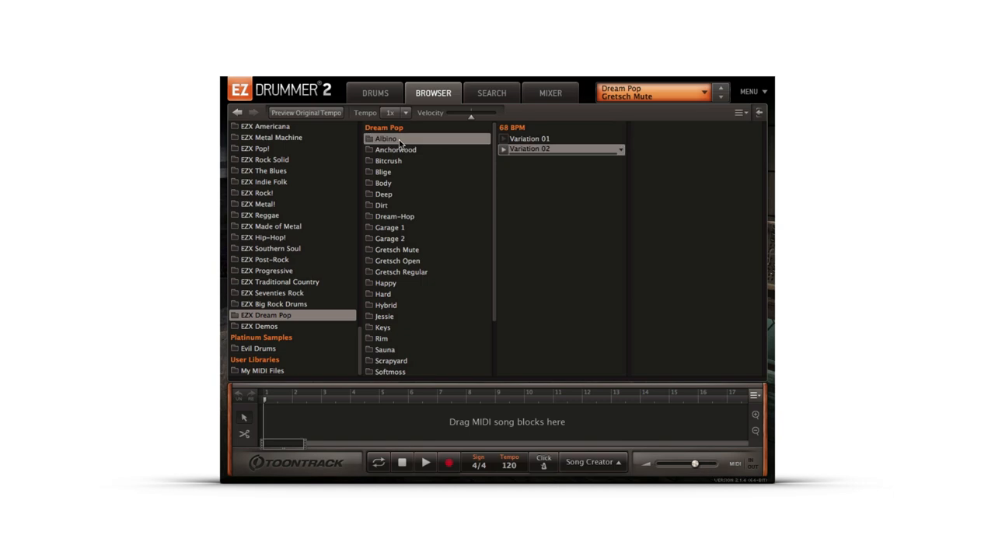
Browse Bitcrush, Deep and Garage 1 grooves, then drag Garage 1 Variation 04 onto the song track.
{"action": "left_click", "coordinate": [389, 160]}
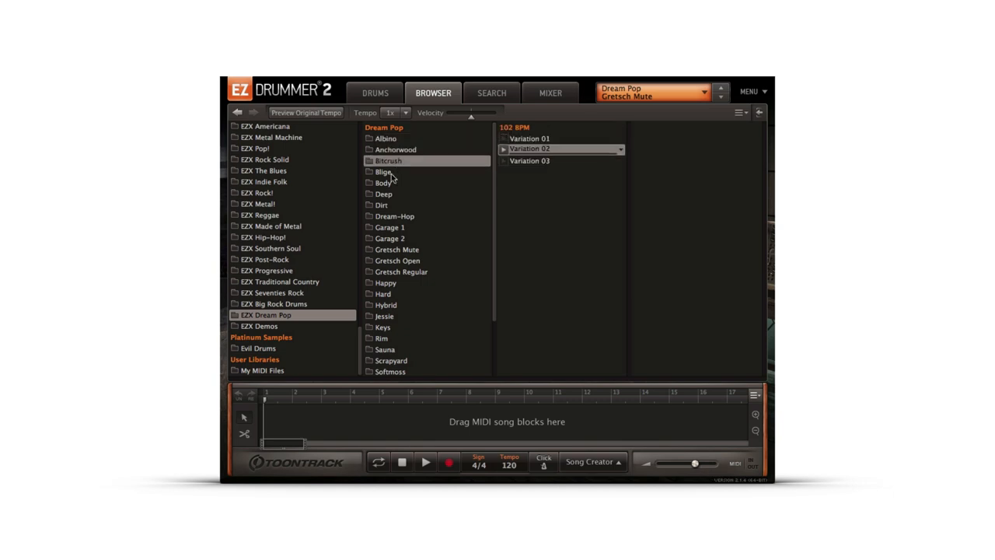
{"action": "left_click", "coordinate": [383, 192]}
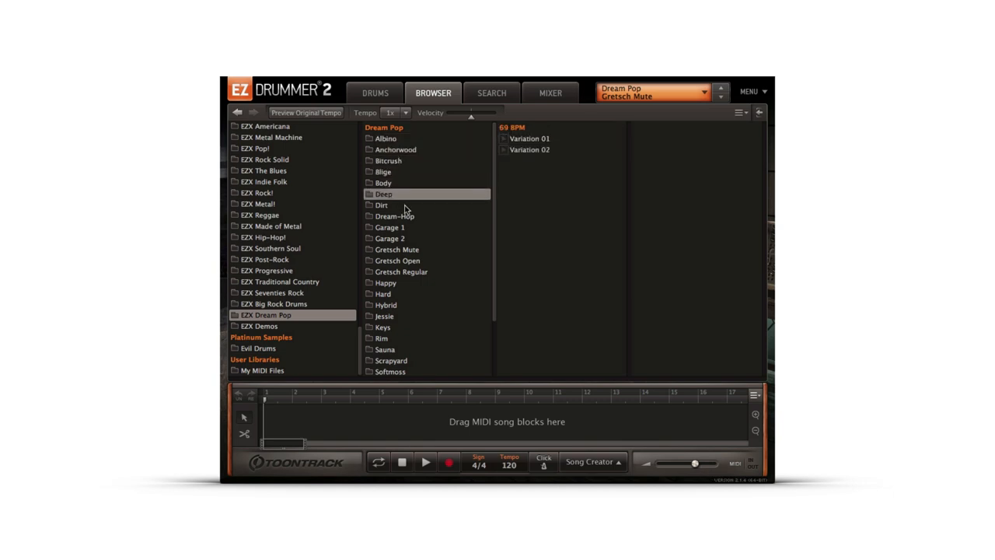
{"action": "left_click", "coordinate": [388, 227]}
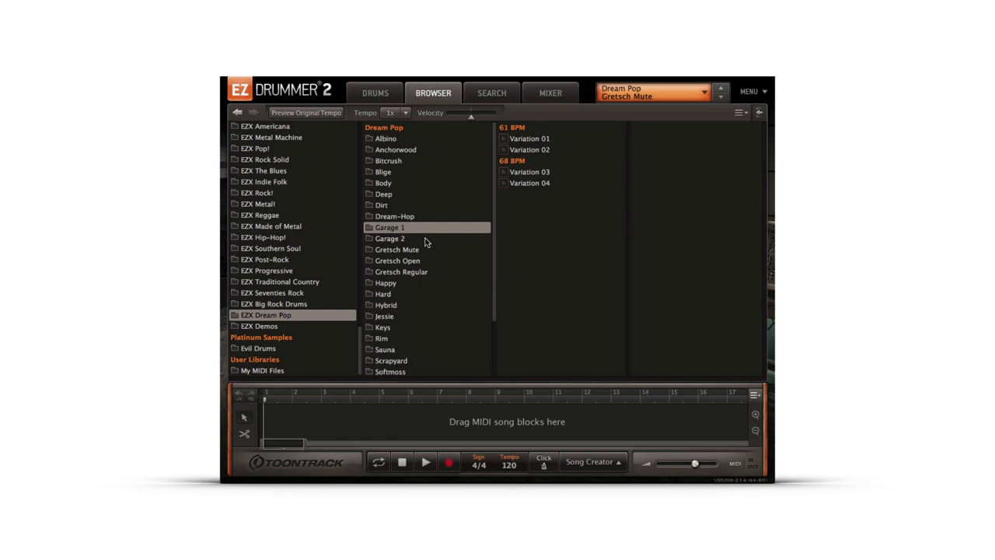
{"action": "left_click_drag", "start_coordinate": [528, 182], "coordinate": [392, 422]}
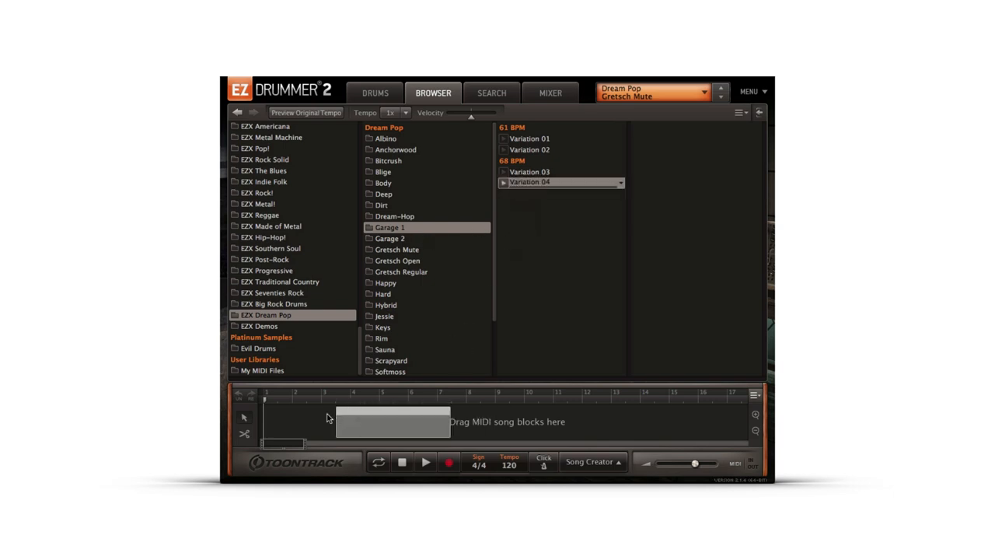